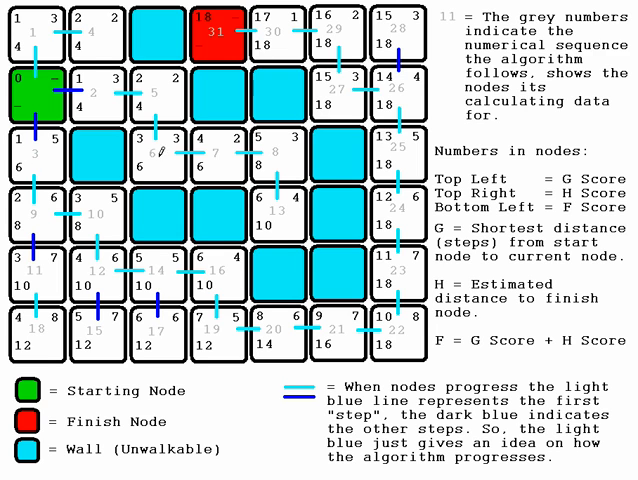
{"action": "mouse_move", "coordinate": [280, 150]}
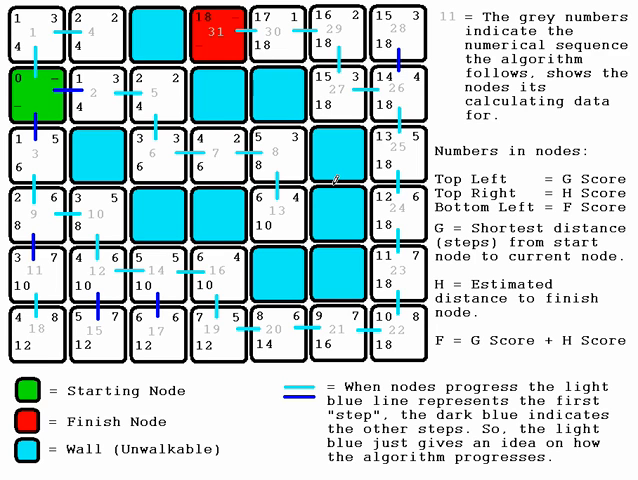
{"action": "mouse_move", "coordinate": [55, 95]}
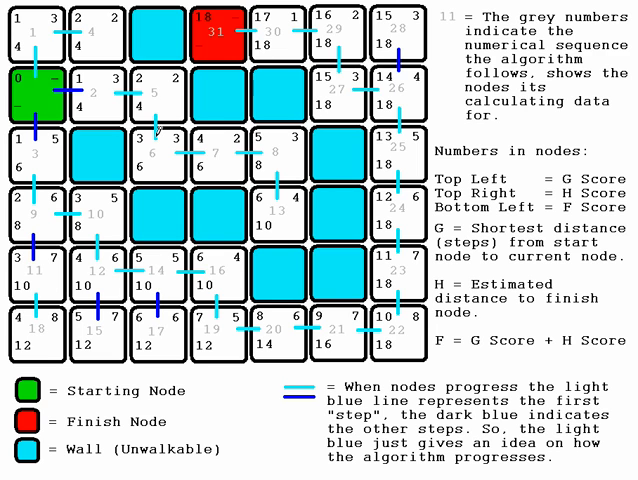
{"action": "mouse_move", "coordinate": [285, 210]}
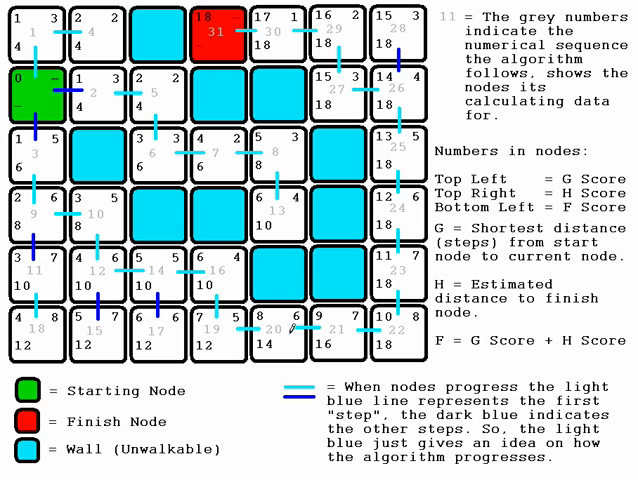
{"action": "mouse_move", "coordinate": [210, 62]}
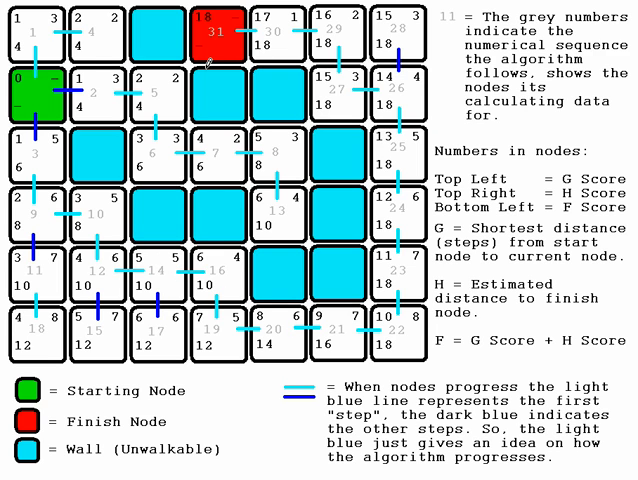